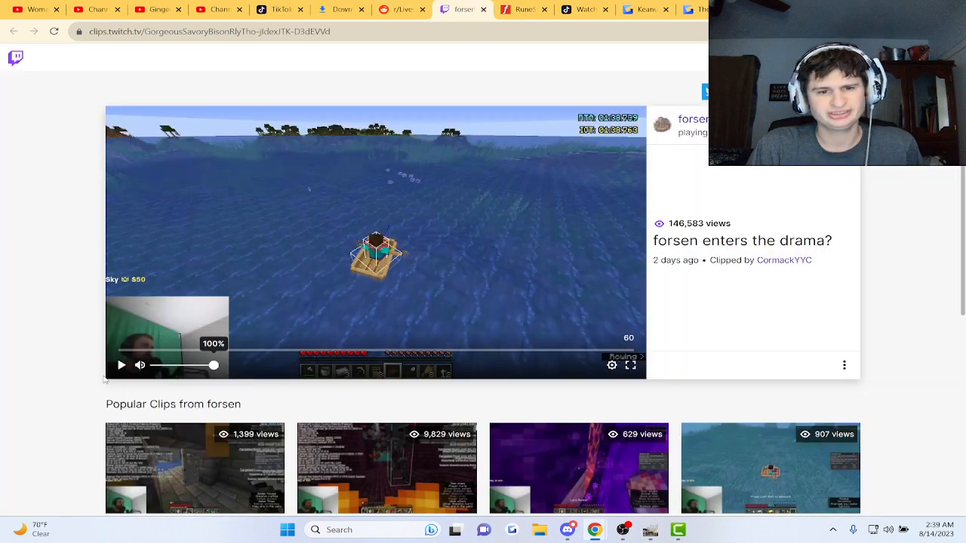
# Start the 'forsen enters the drama?' clip with chat replay, then pause it a few seconds in
pyautogui.click(120, 365)
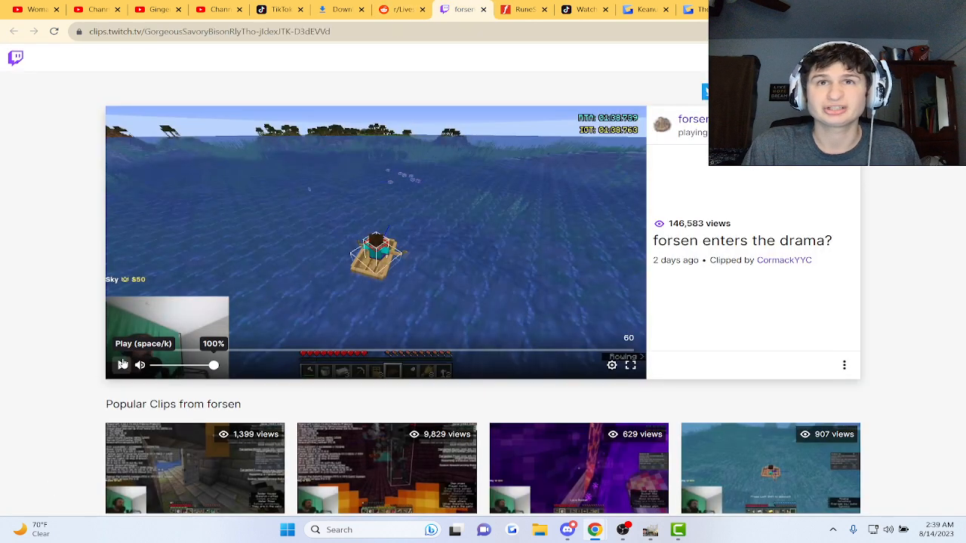
pyautogui.click(123, 365)
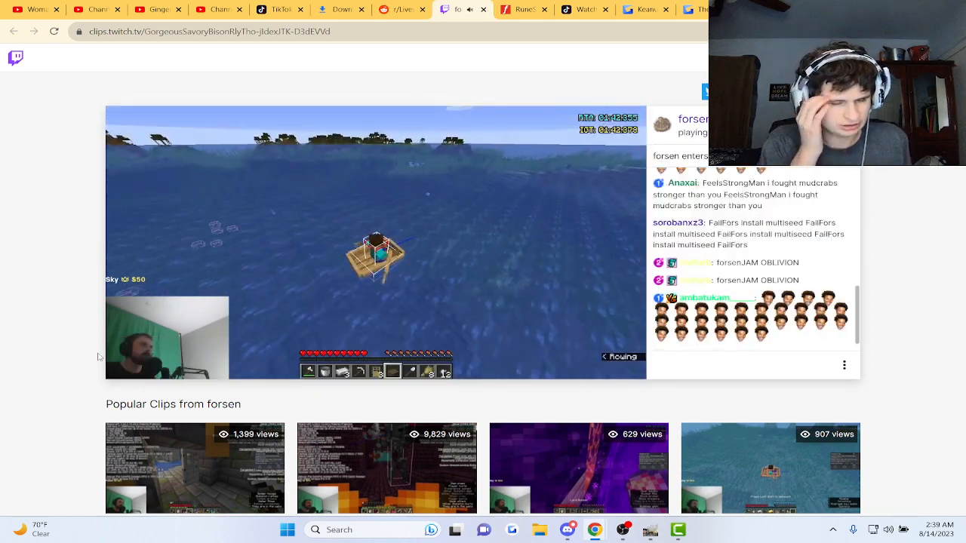
pyautogui.click(376, 243)
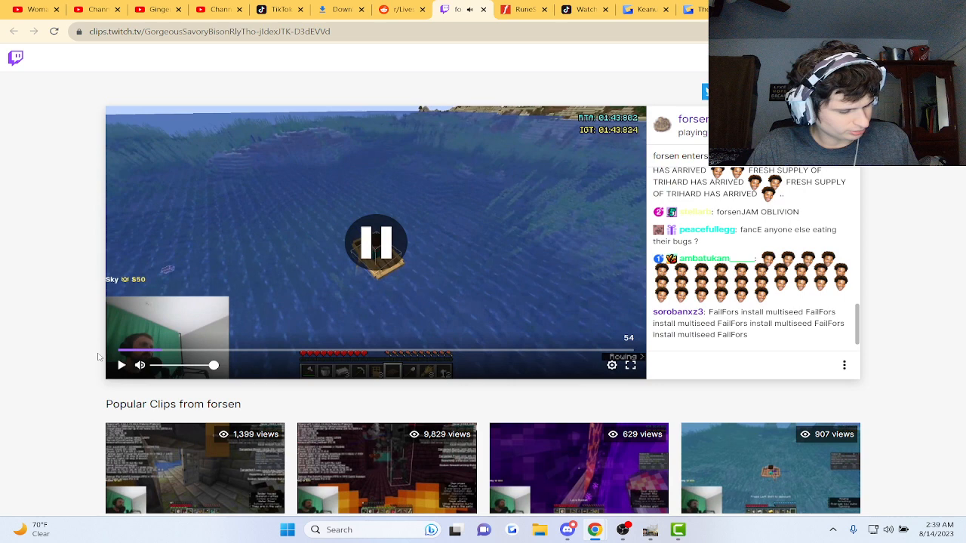
pyautogui.click(376, 242)
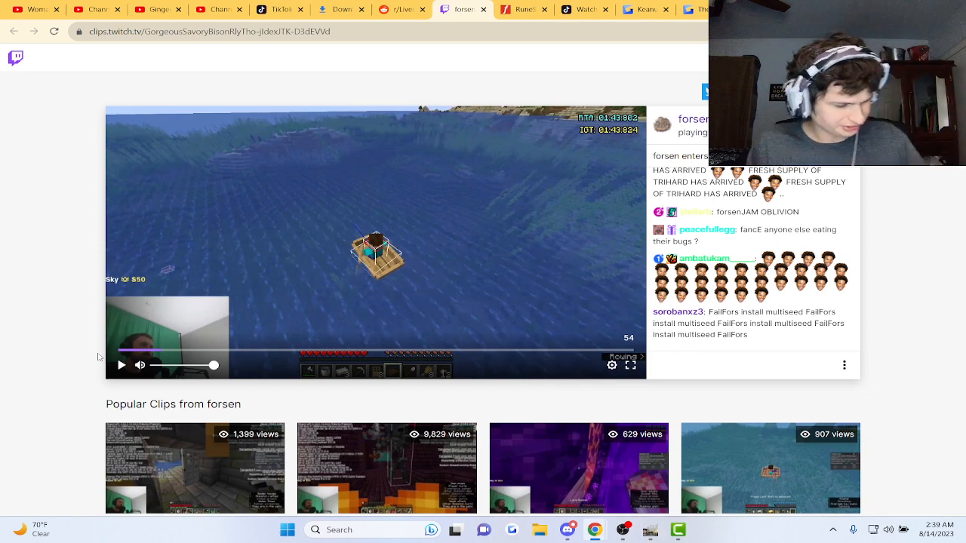
# Resume the forsen clip and watch further, pausing and resuming partway
pyautogui.click(121, 365)
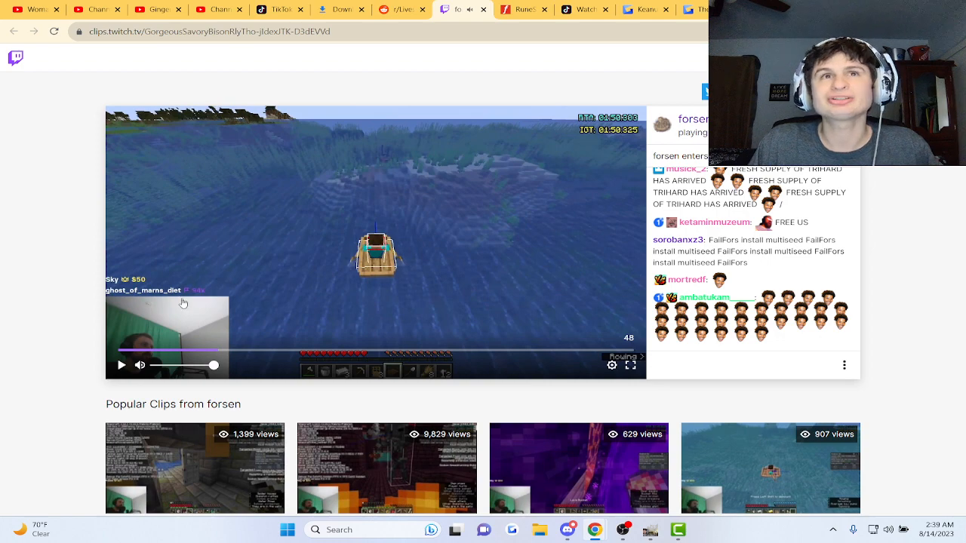
pyautogui.click(376, 242)
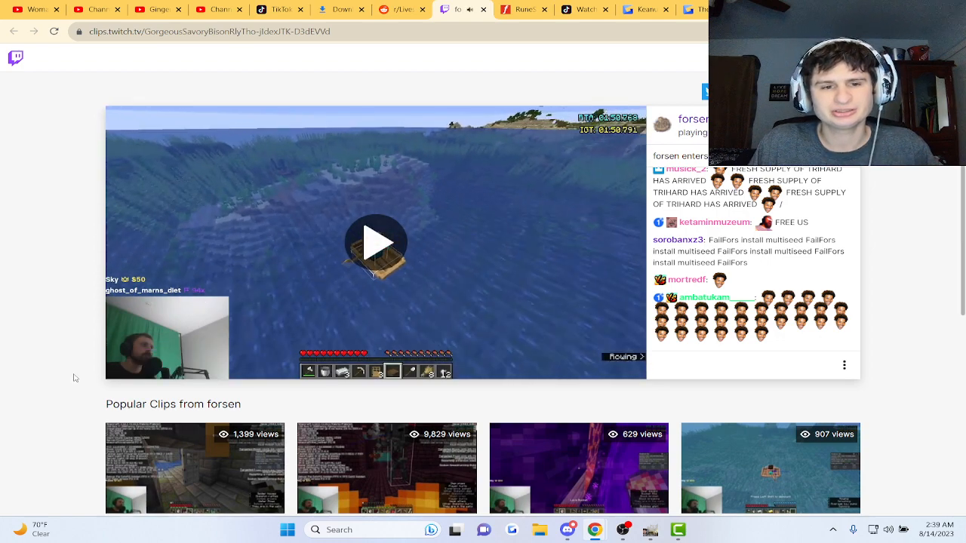
pyautogui.click(377, 242)
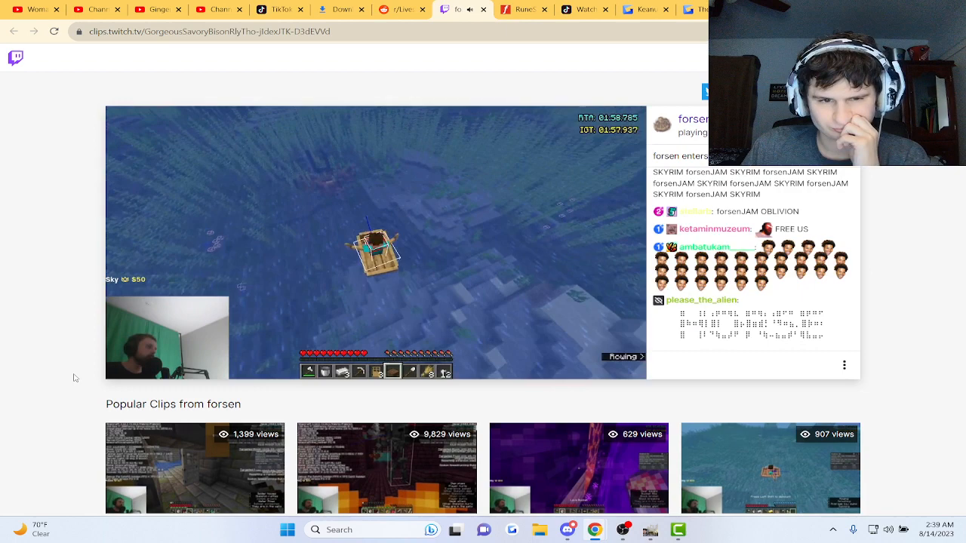
pyautogui.click(376, 241)
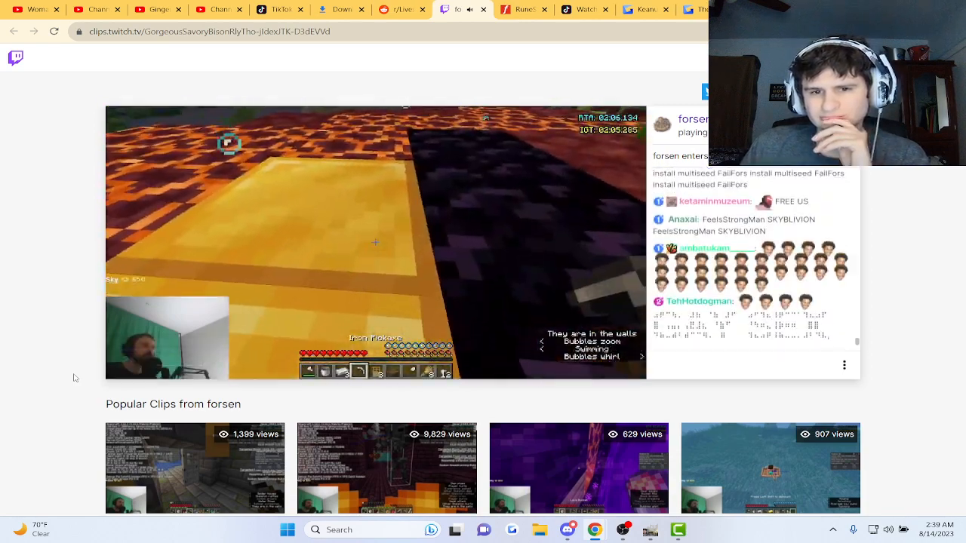
# Pause the clip later on, then resume playback once more
pyautogui.click(375, 243)
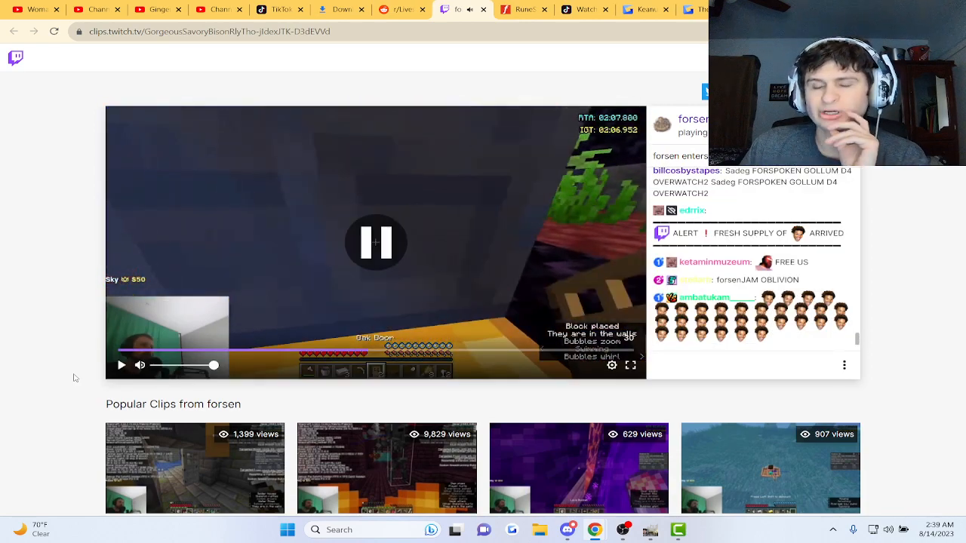
pyautogui.click(374, 242)
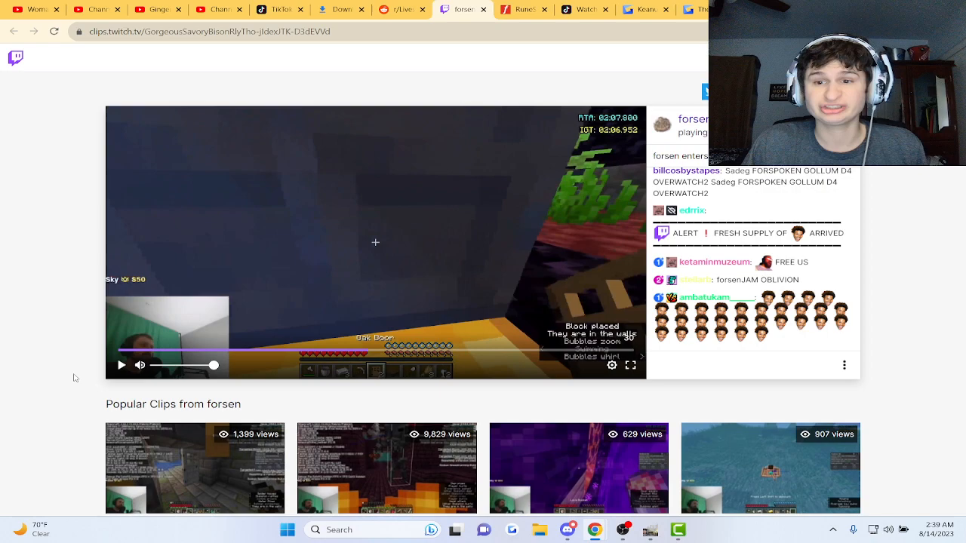
pyautogui.click(121, 365)
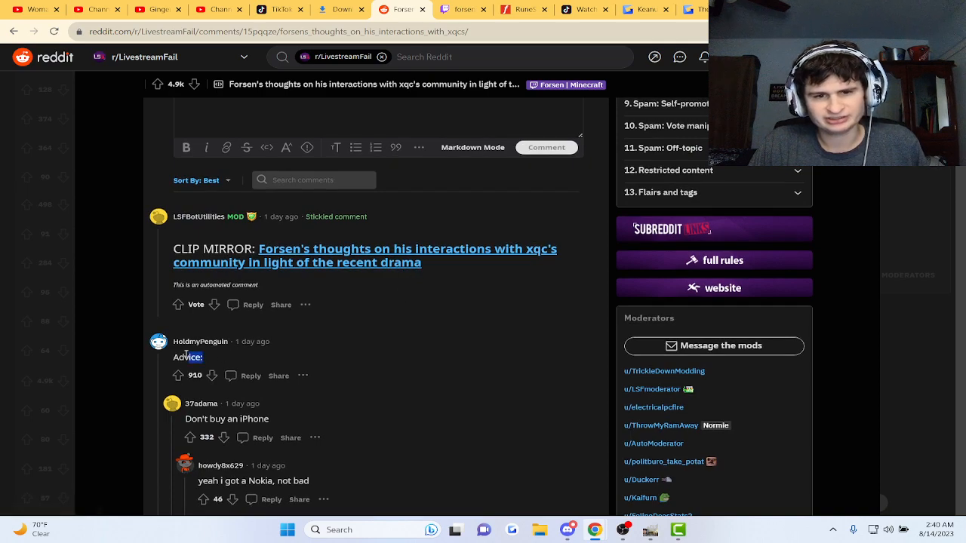
# Scroll down the r/LivestreamFail Forsen thread to read more comments and replies
pyautogui.scroll(-3)
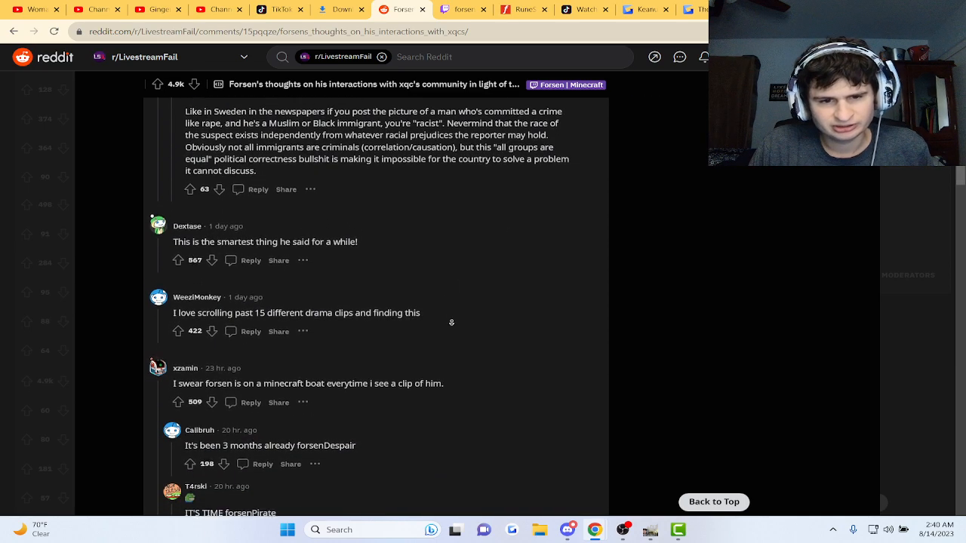
pyautogui.scroll(-3)
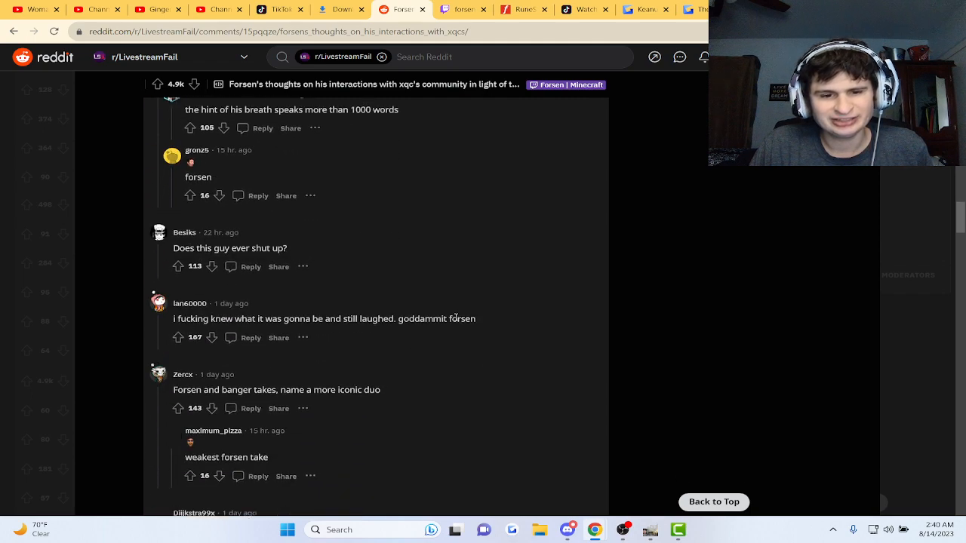
pyautogui.scroll(-3)
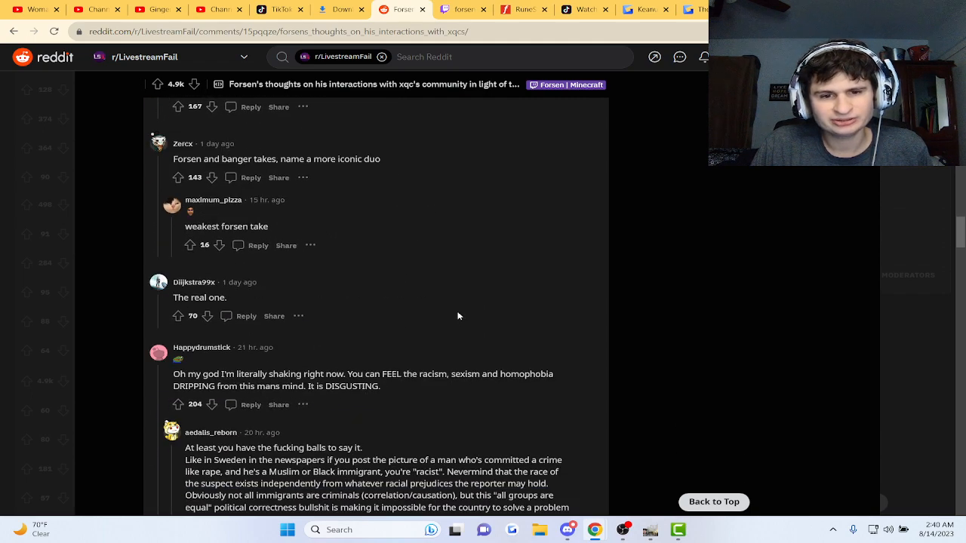
pyautogui.scroll(-3)
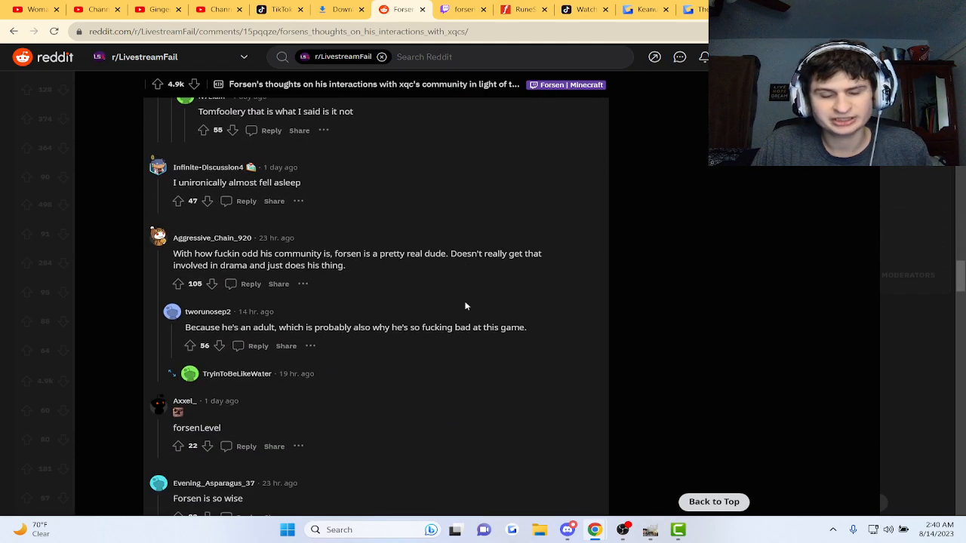